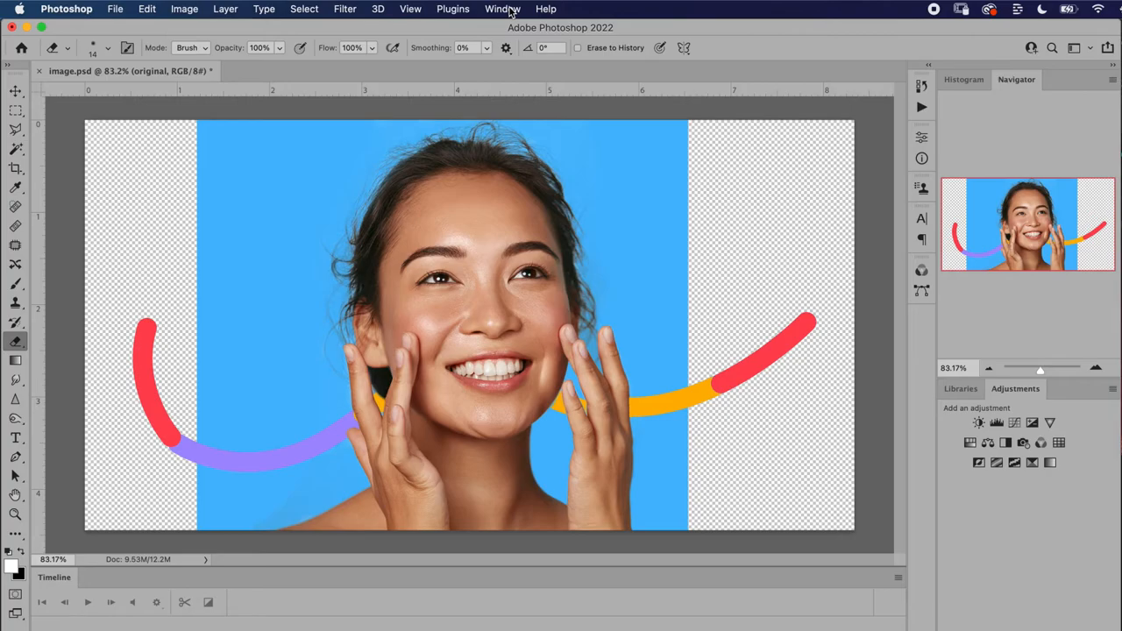
# - Show the Layers panel for the portrait and bring up the Filter menu
pyautogui.click(502, 9)
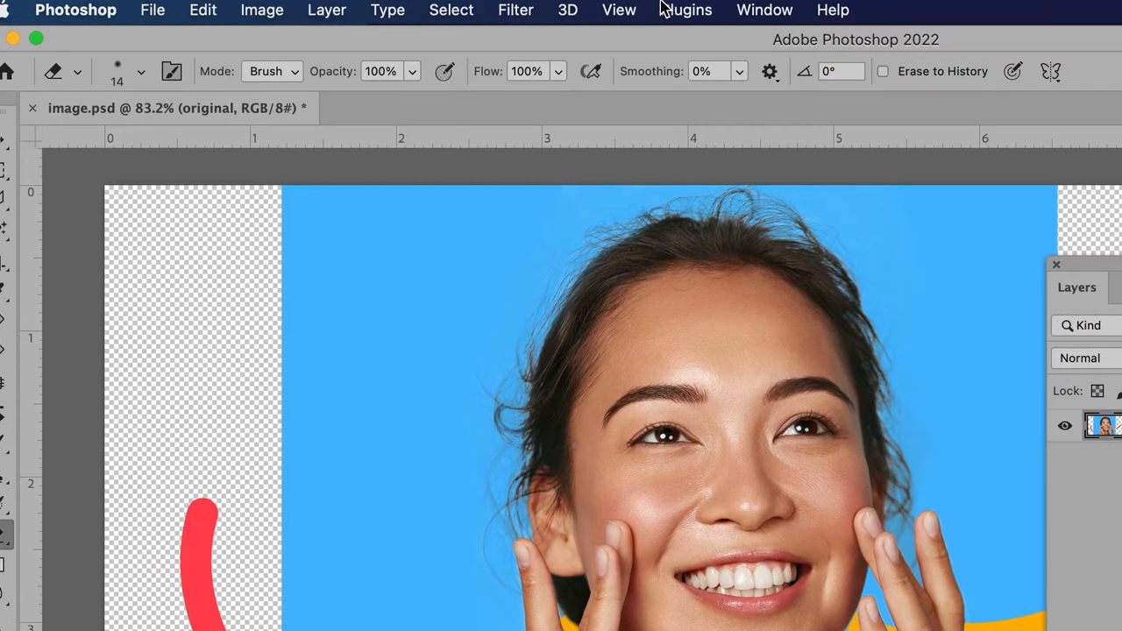
pyautogui.click(514, 9)
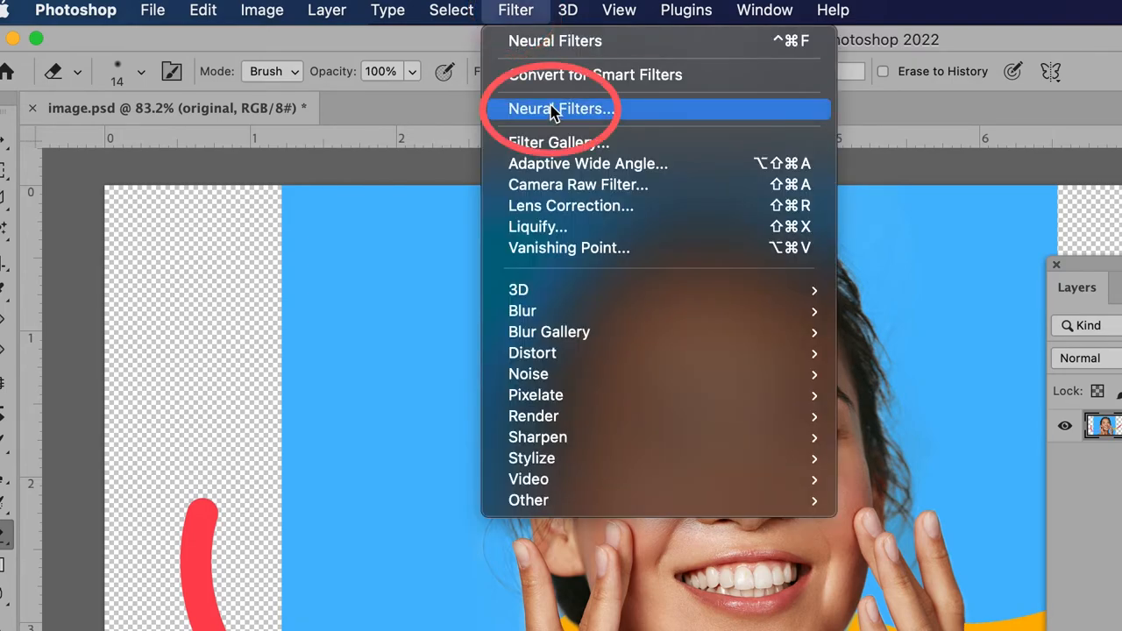
# - Enter the Neural Filters workspace and leave the Smart Portrait beta filter switched on
pyautogui.click(560, 109)
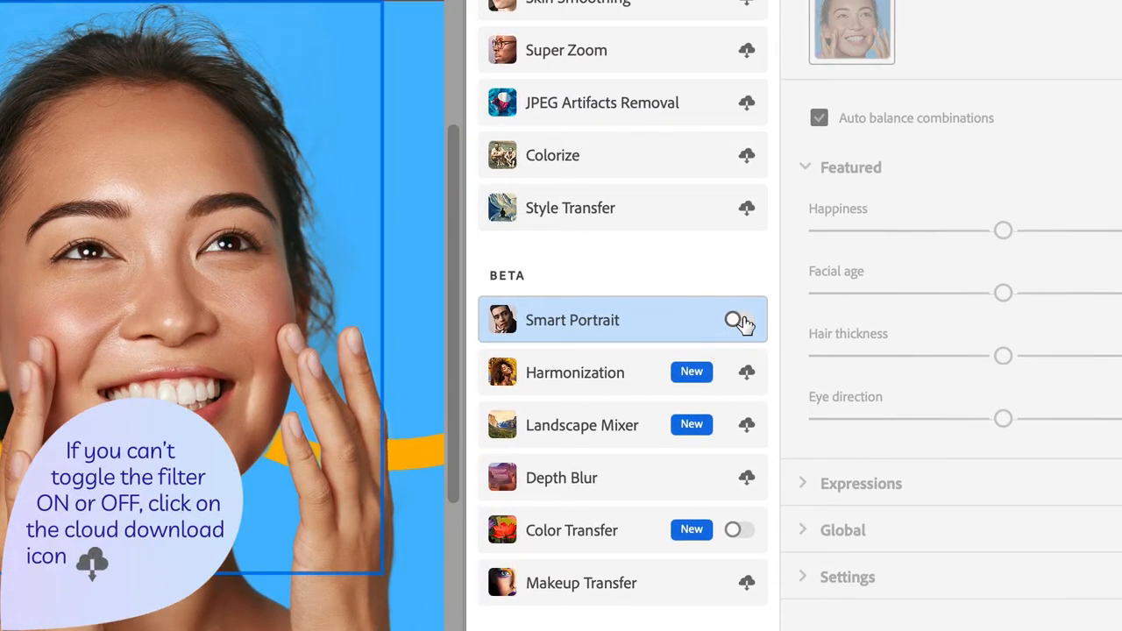
pyautogui.click(739, 320)
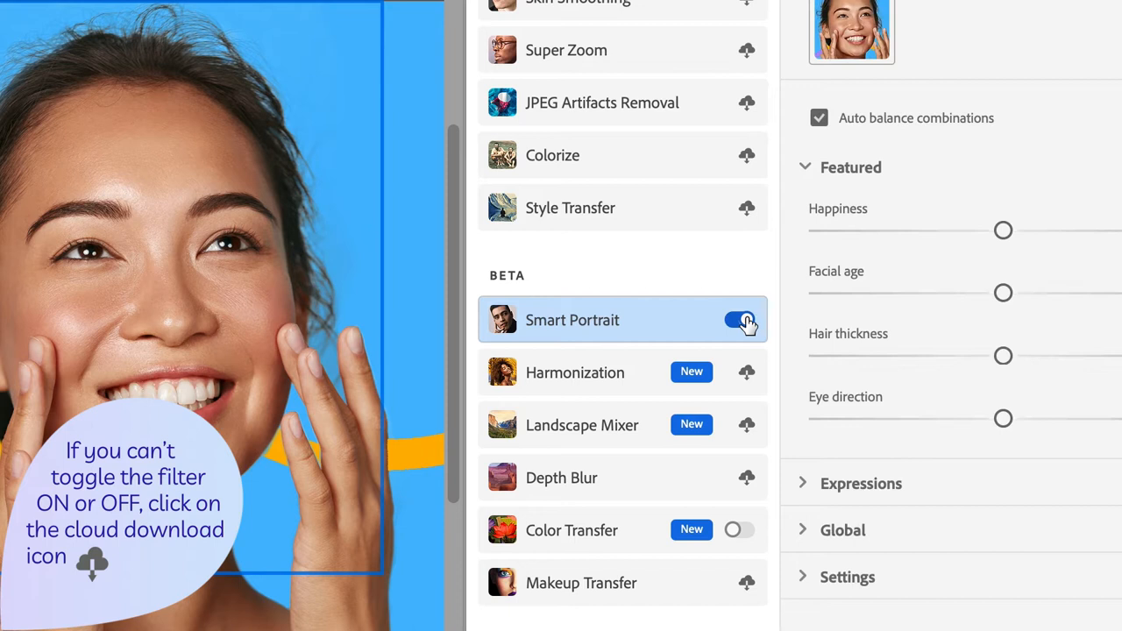
pyautogui.click(739, 319)
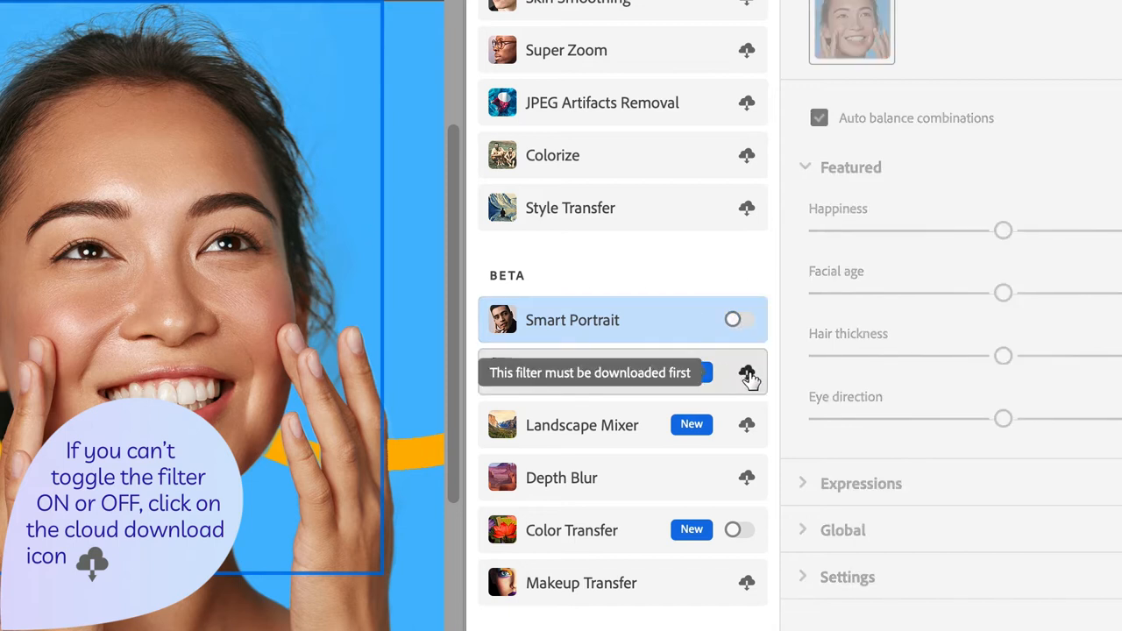
pyautogui.moveTo(744, 383)
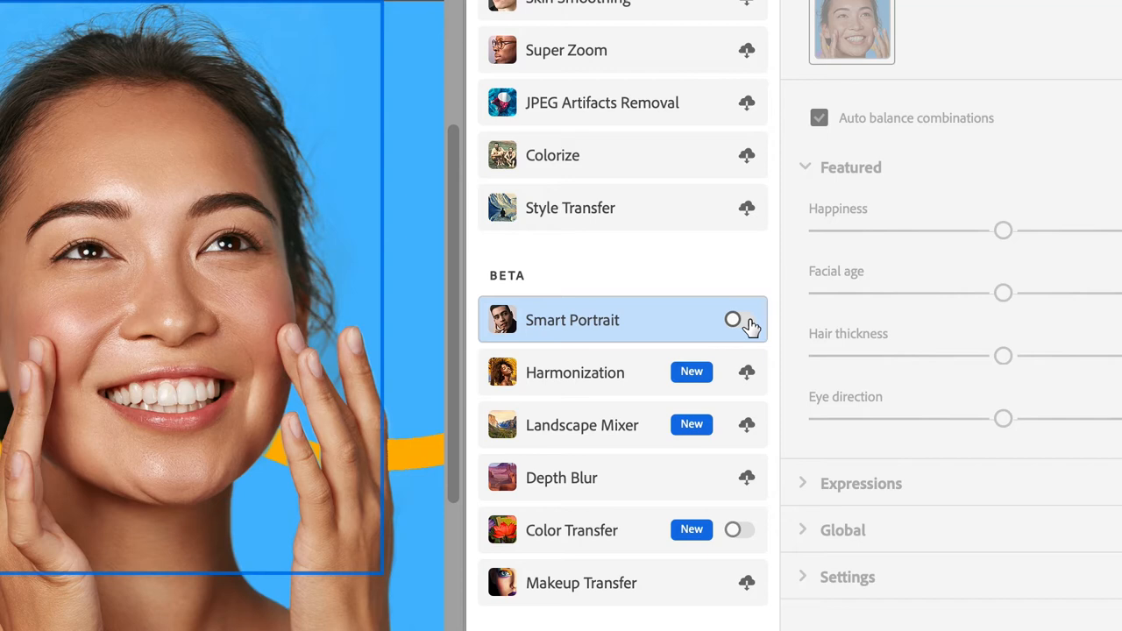
pyautogui.click(732, 320)
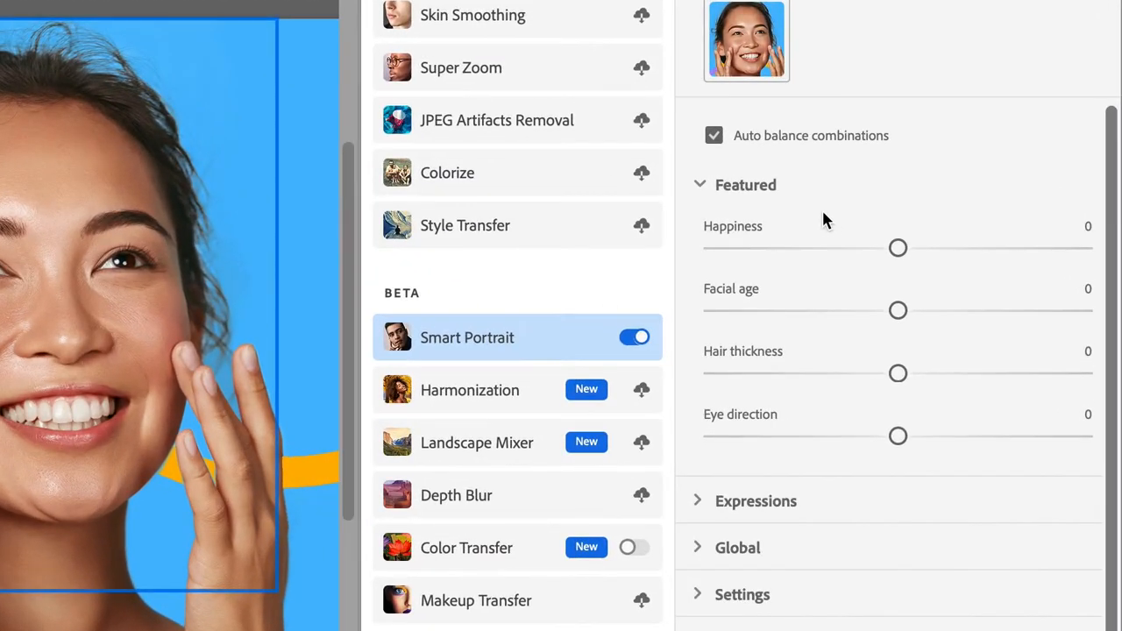
pyautogui.moveTo(747, 235)
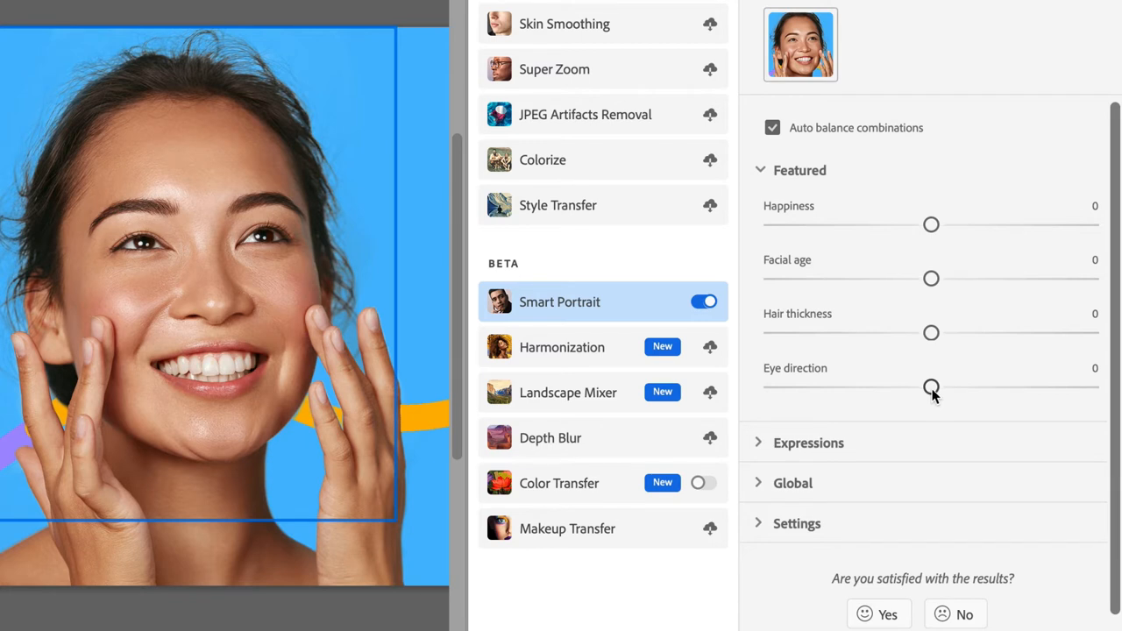
# - Shift the woman's gaze sideways, trying both directions and leaving Eye direction at -27
pyautogui.moveTo(931, 387); pyautogui.dragTo(823, 389)
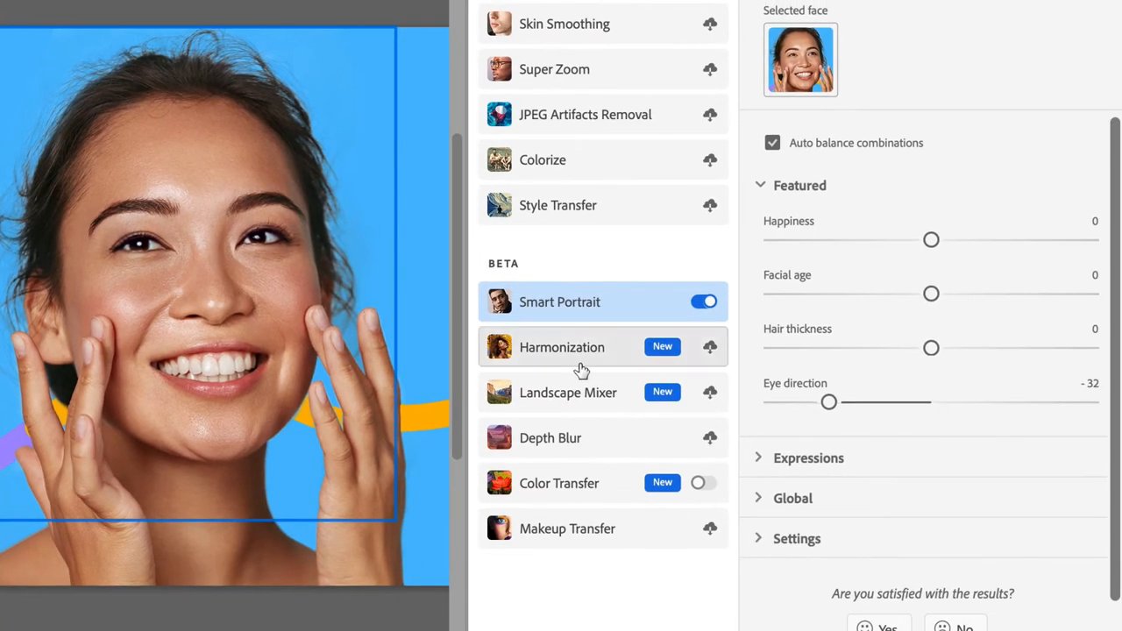
pyautogui.moveTo(829, 403); pyautogui.dragTo(838, 402)
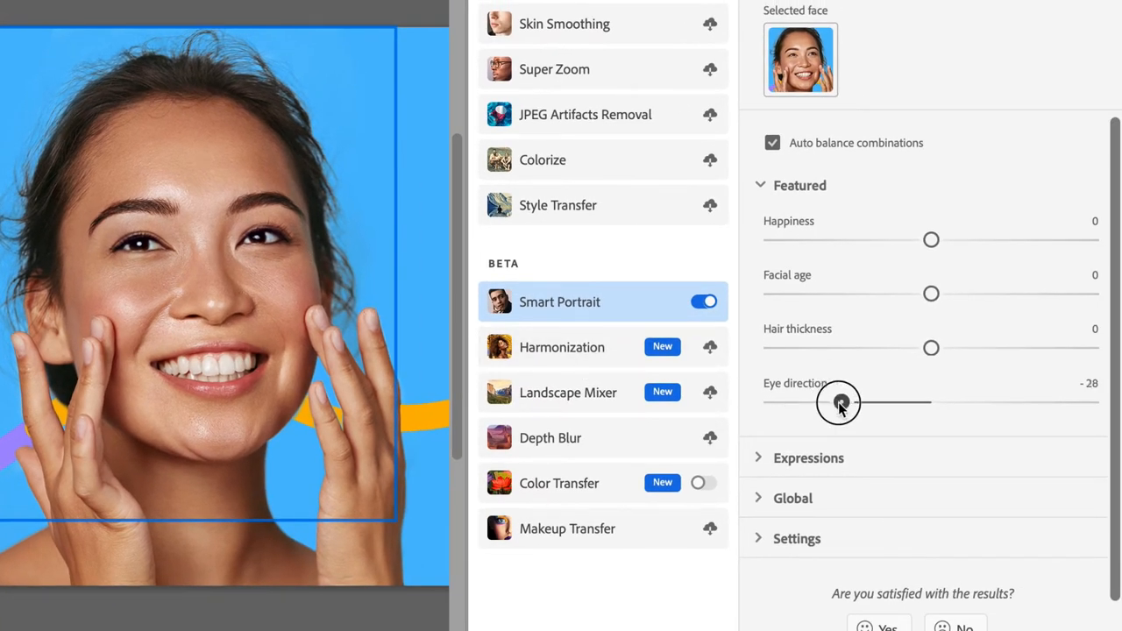
pyautogui.moveTo(843, 402); pyautogui.dragTo(1006, 402)
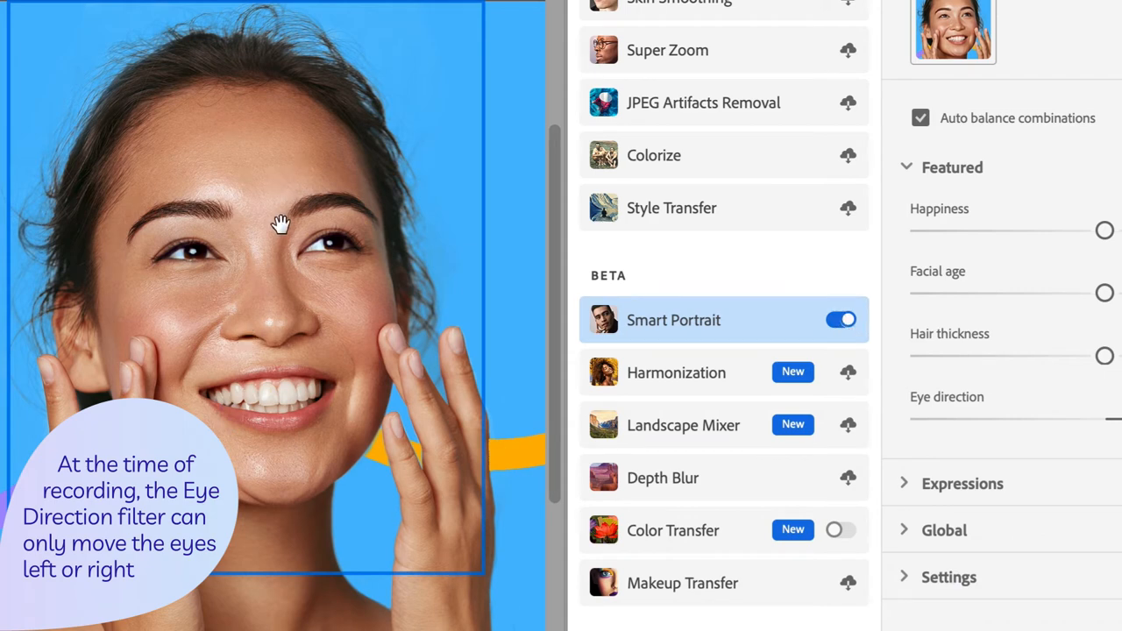
pyautogui.moveTo(358, 211)
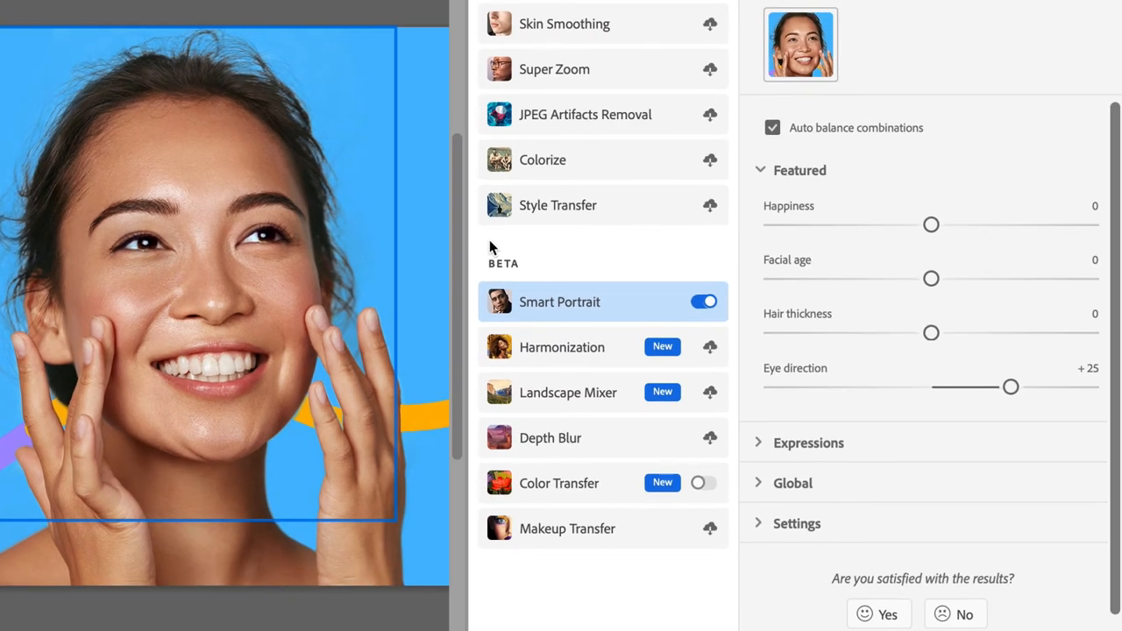
pyautogui.moveTo(874, 314)
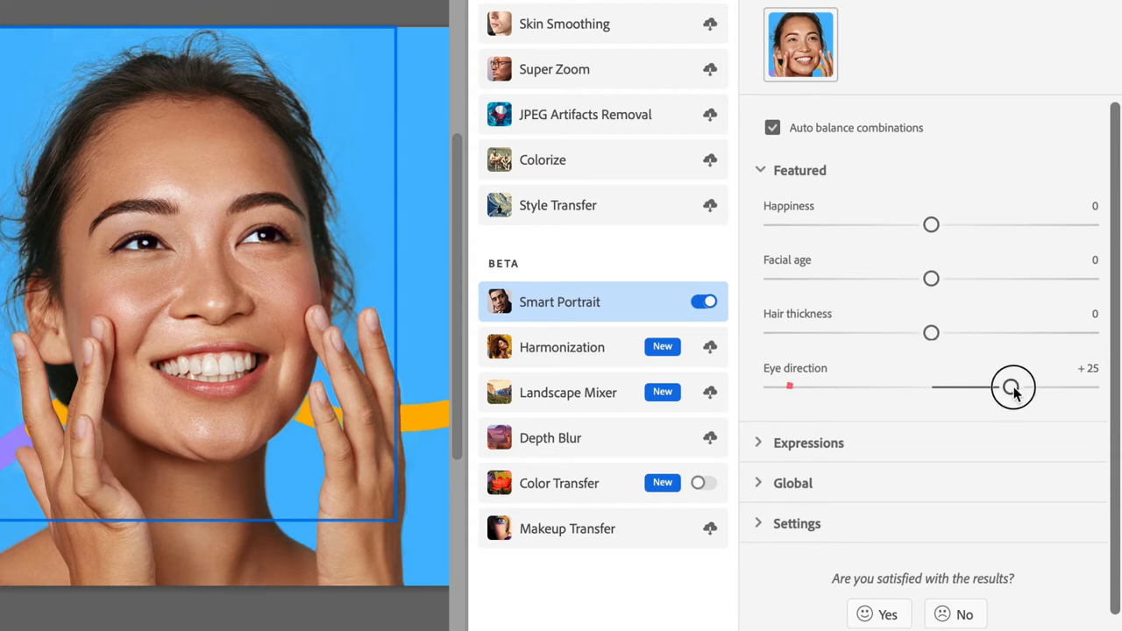
pyautogui.moveTo(1012, 386); pyautogui.dragTo(840, 387)
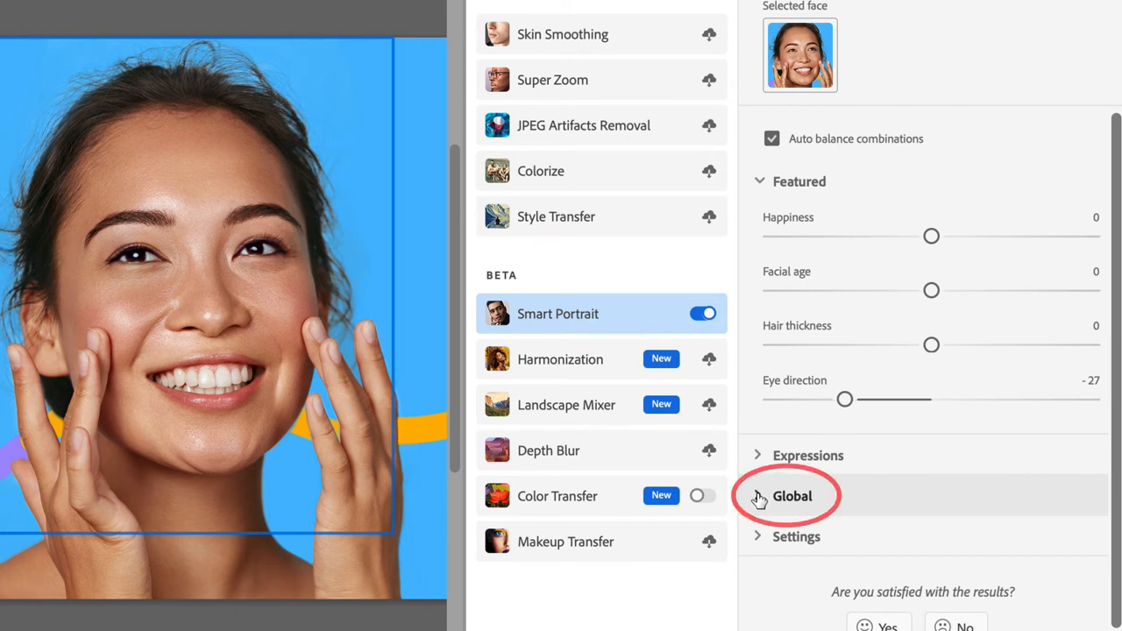
# - Expand the Global adjustments and turn the woman's head with Head direction -15
pyautogui.click(791, 495)
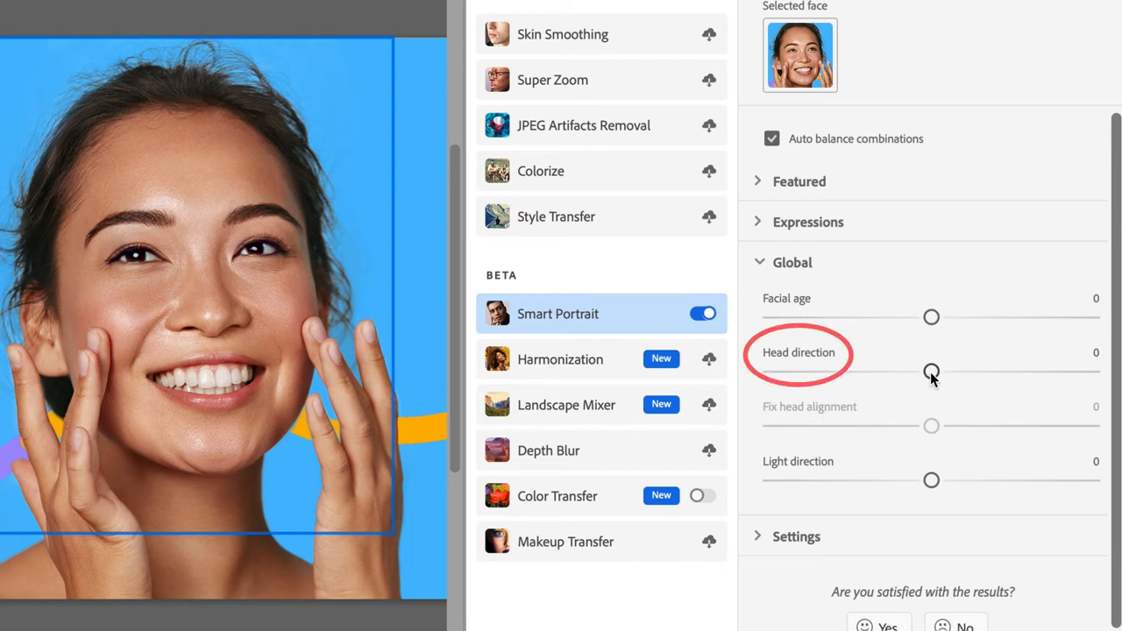
pyautogui.moveTo(930, 372); pyautogui.dragTo(927, 373)
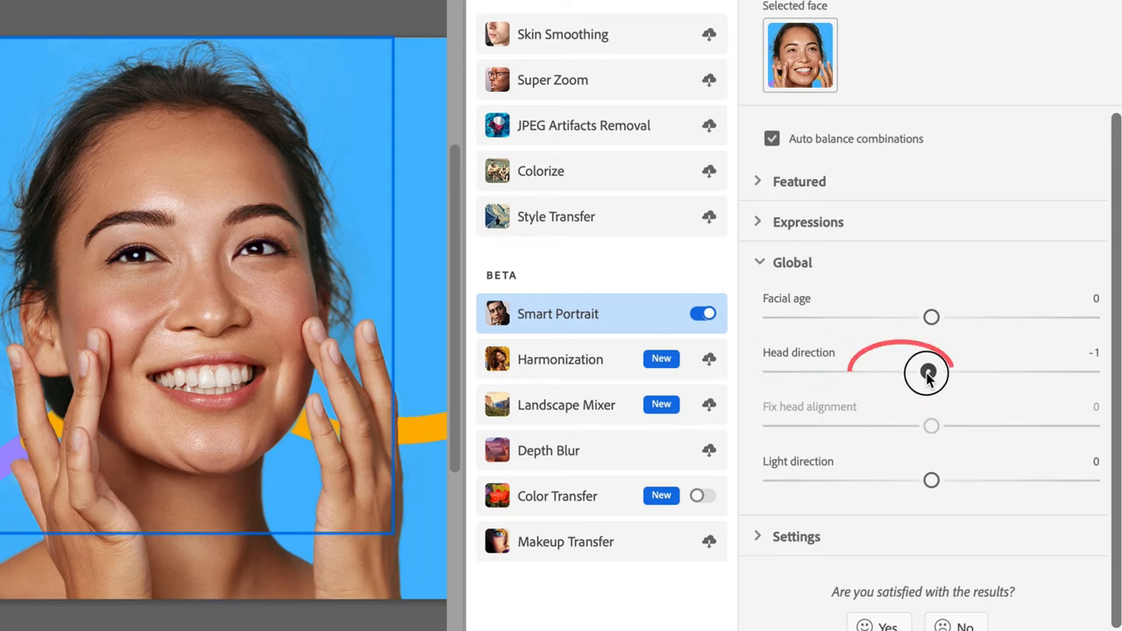
pyautogui.moveTo(927, 372); pyautogui.dragTo(884, 372)
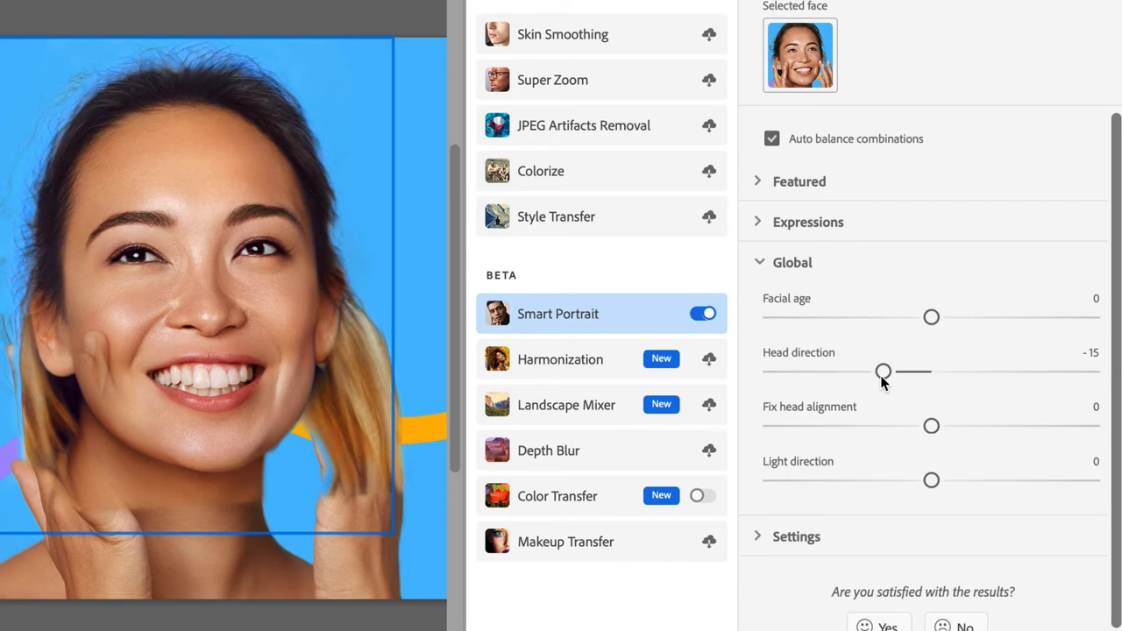
# - Confirm the Smart Portrait result, outputting it as new Layer 1 above the original
pyautogui.scroll(-3)
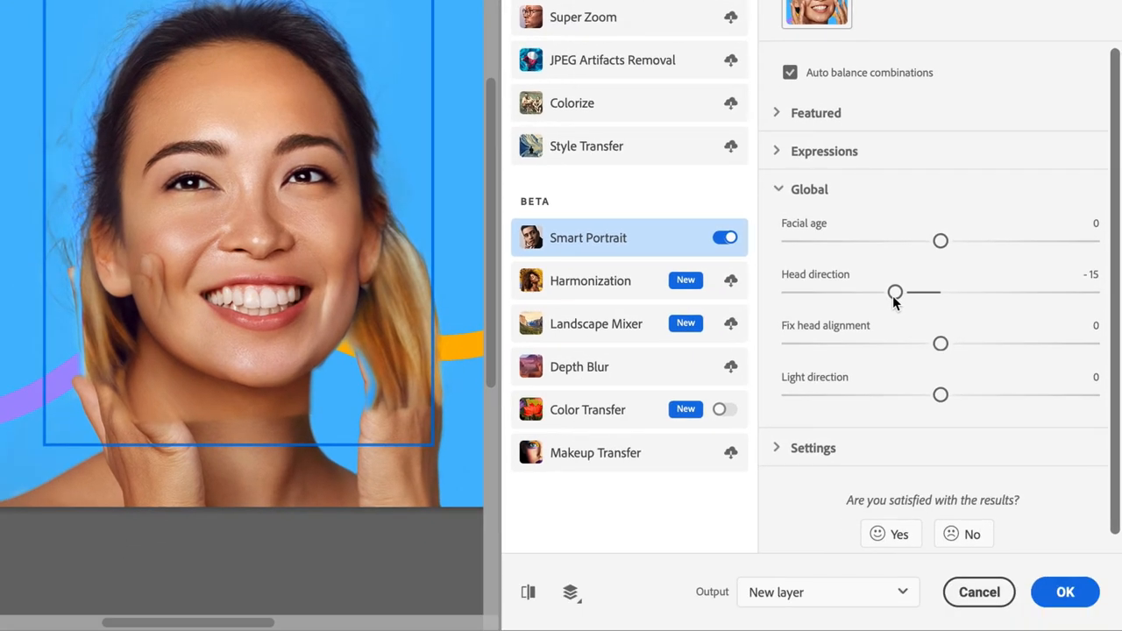
pyautogui.moveTo(1011, 417)
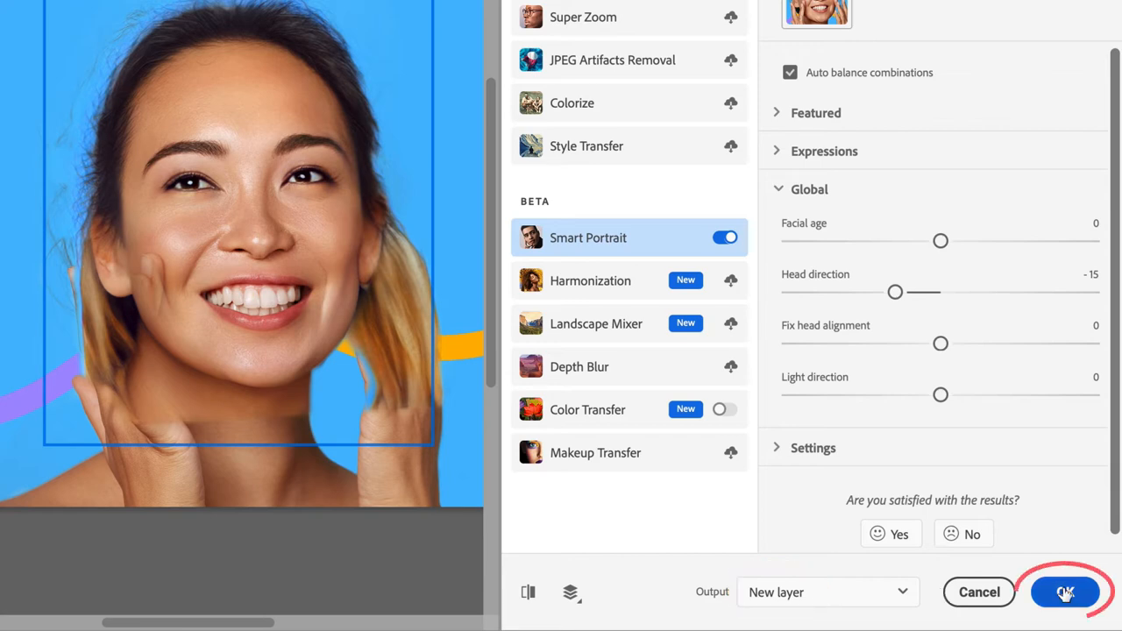
pyautogui.click(1063, 591)
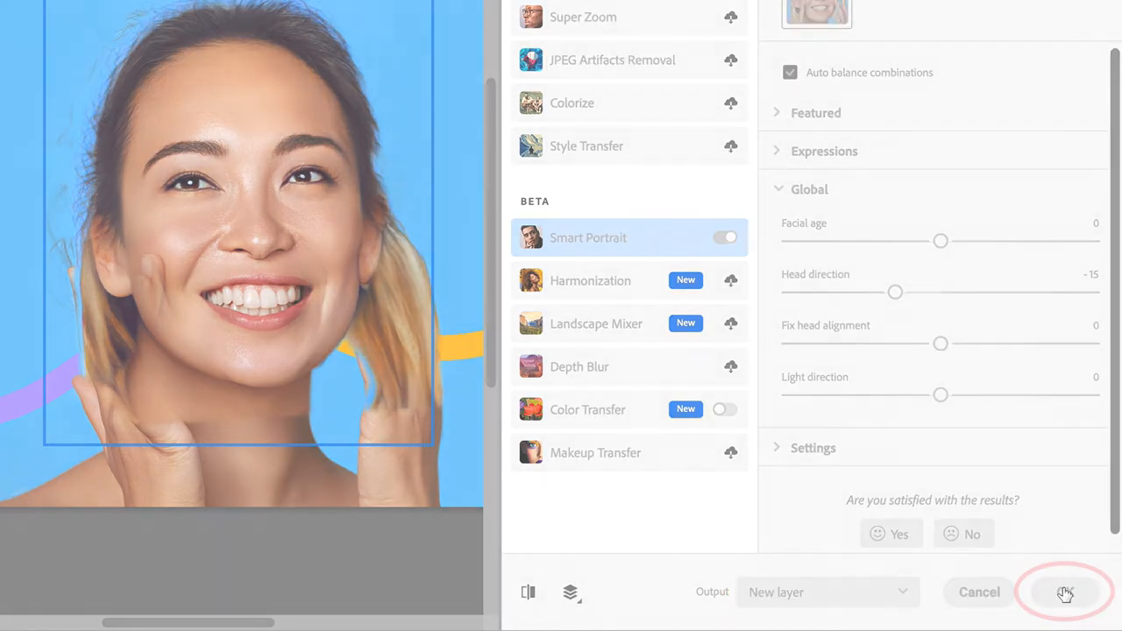
pyautogui.click(1063, 592)
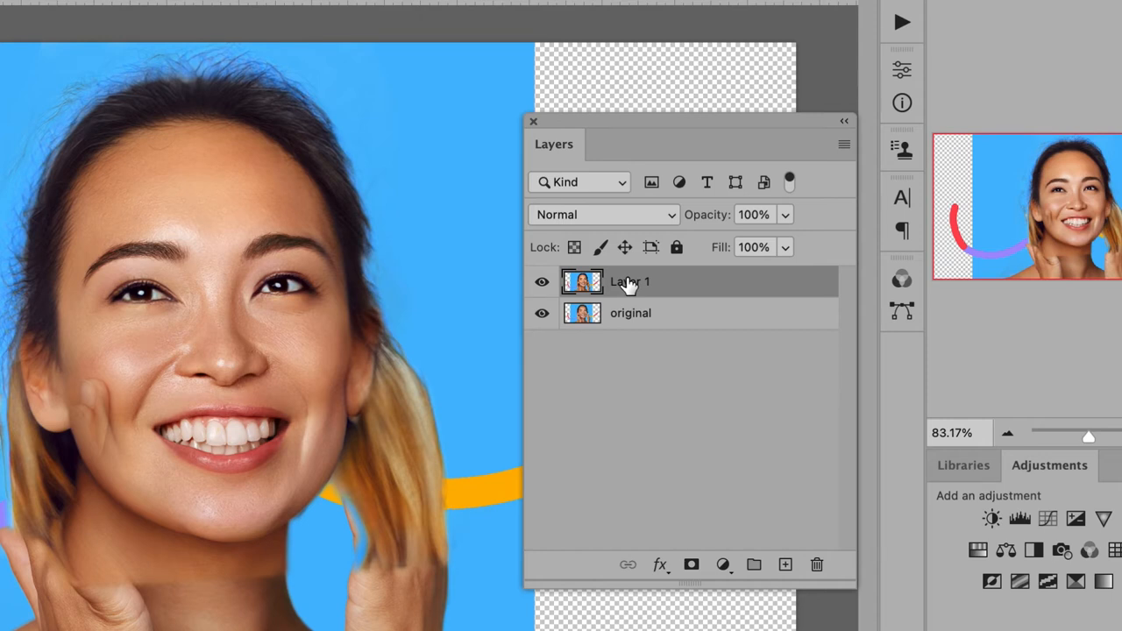
pyautogui.moveTo(542, 287)
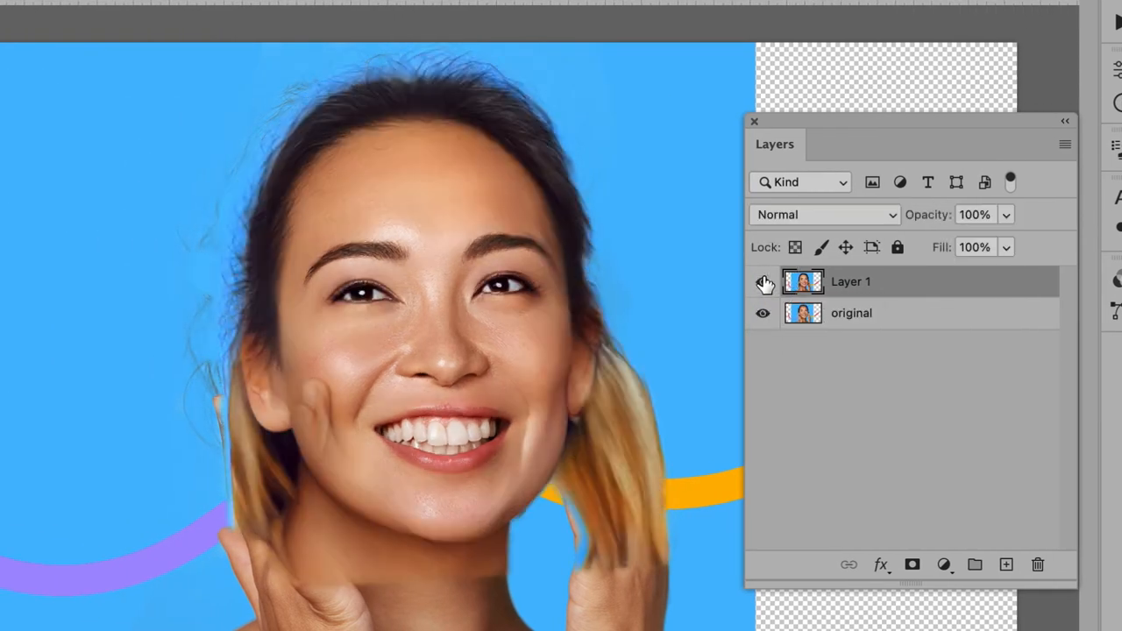
pyautogui.click(763, 281)
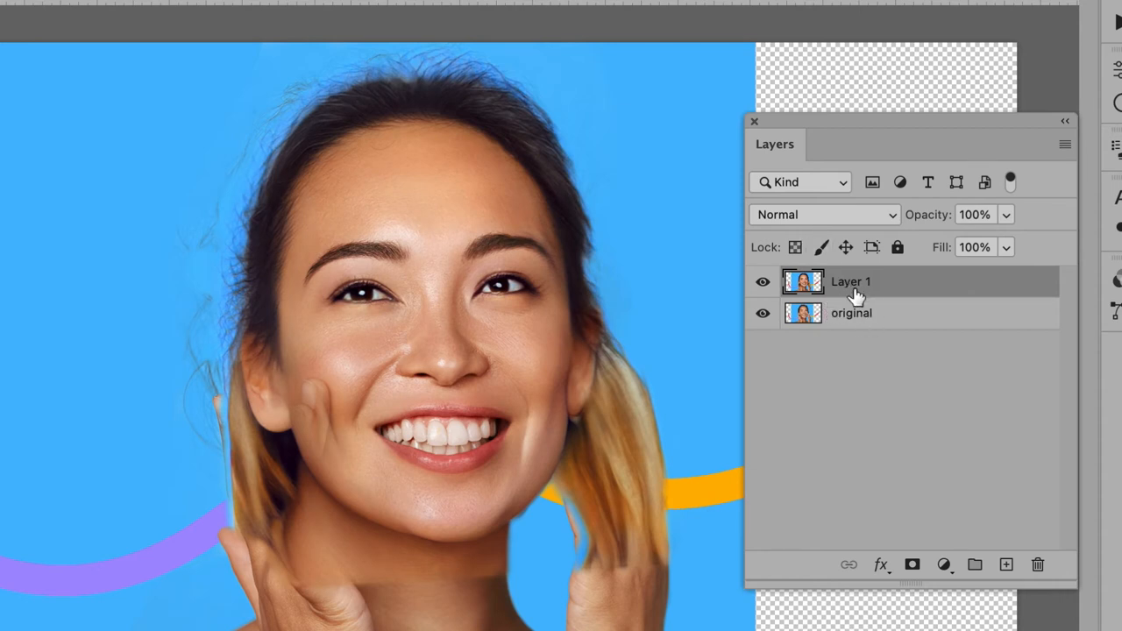
pyautogui.moveTo(879, 394)
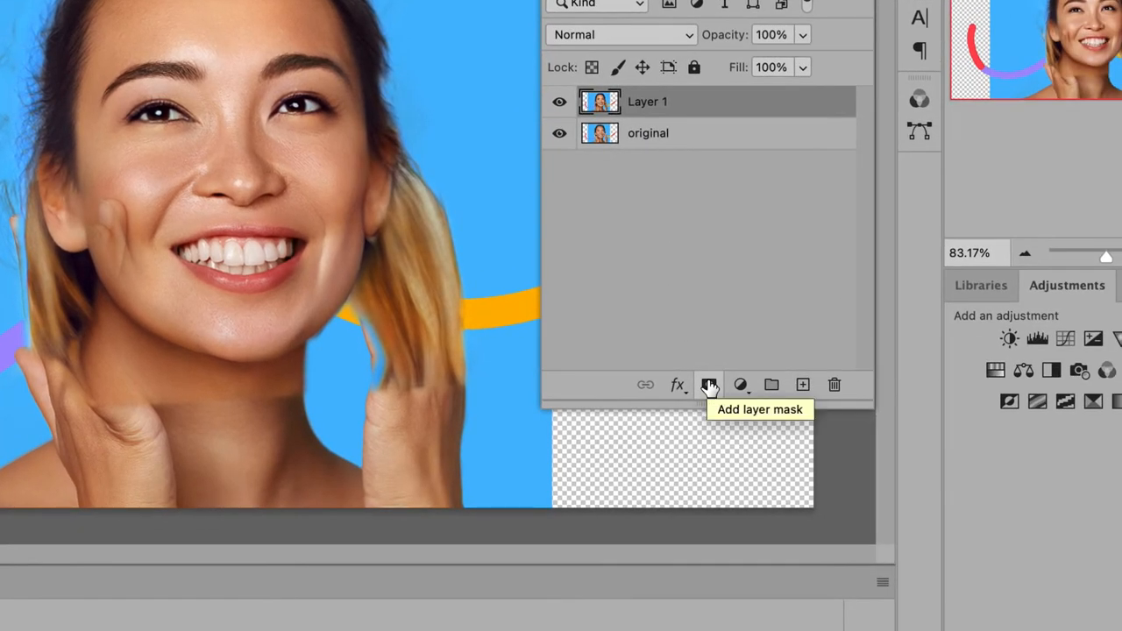
pyautogui.moveTo(710, 386)
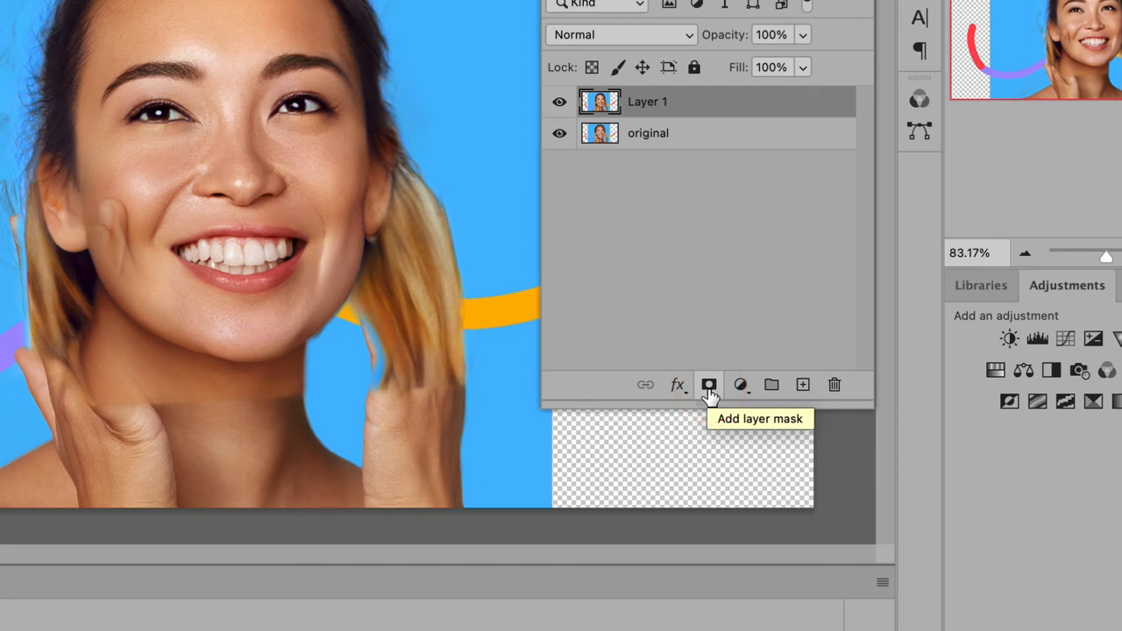
pyautogui.moveTo(709, 385)
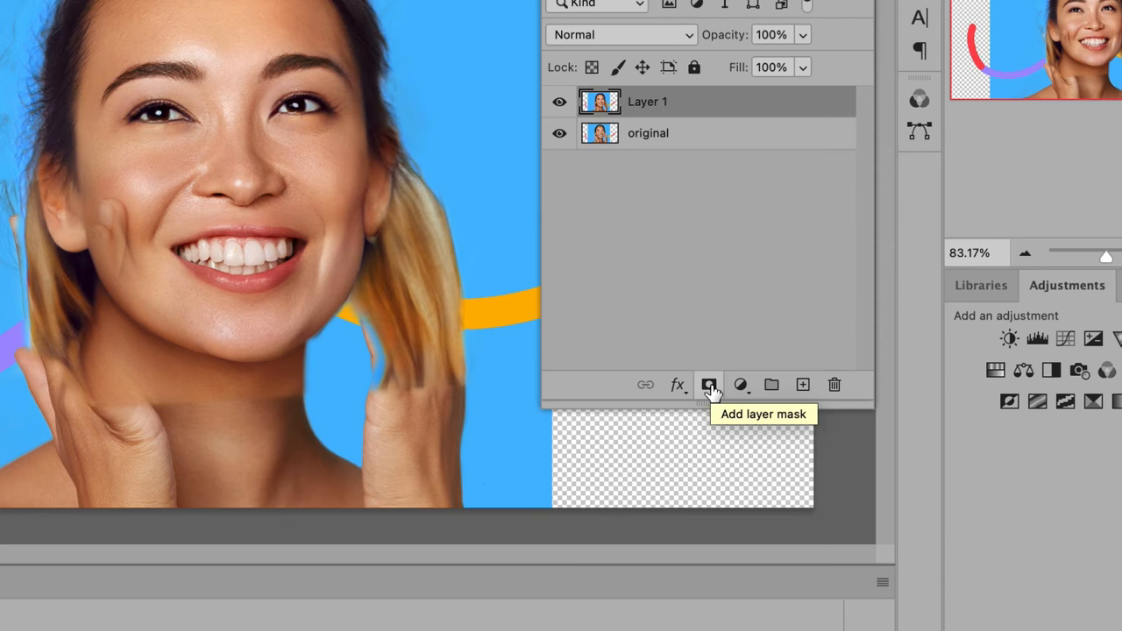
# - Add a white layer mask to Layer 1
pyautogui.click(709, 385)
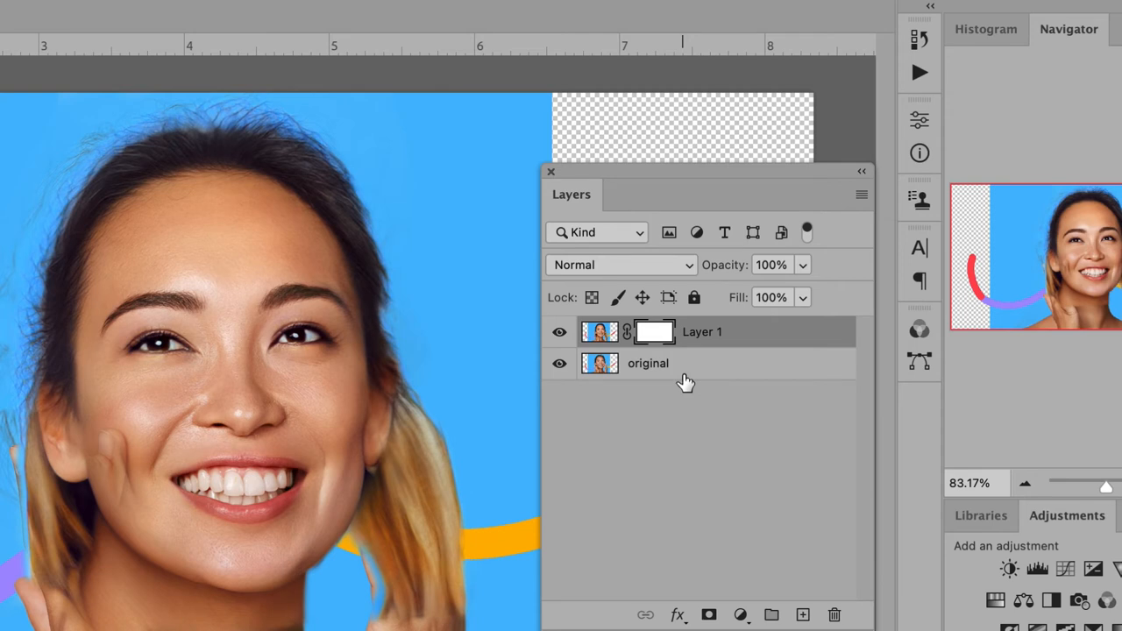
pyautogui.click(653, 331)
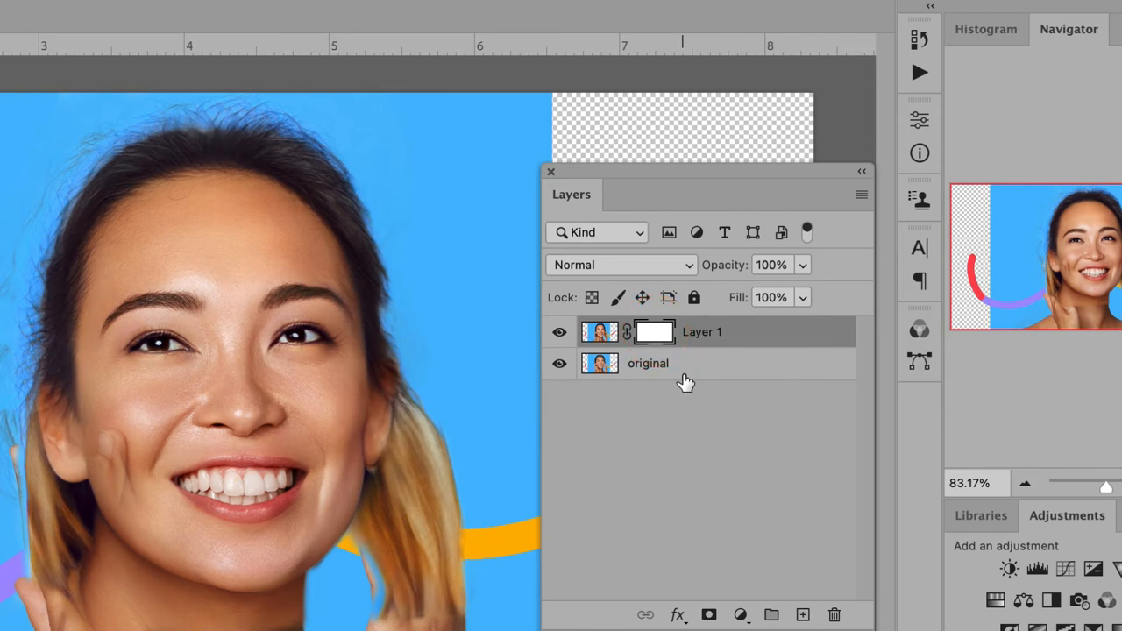
pyautogui.moveTo(653, 332)
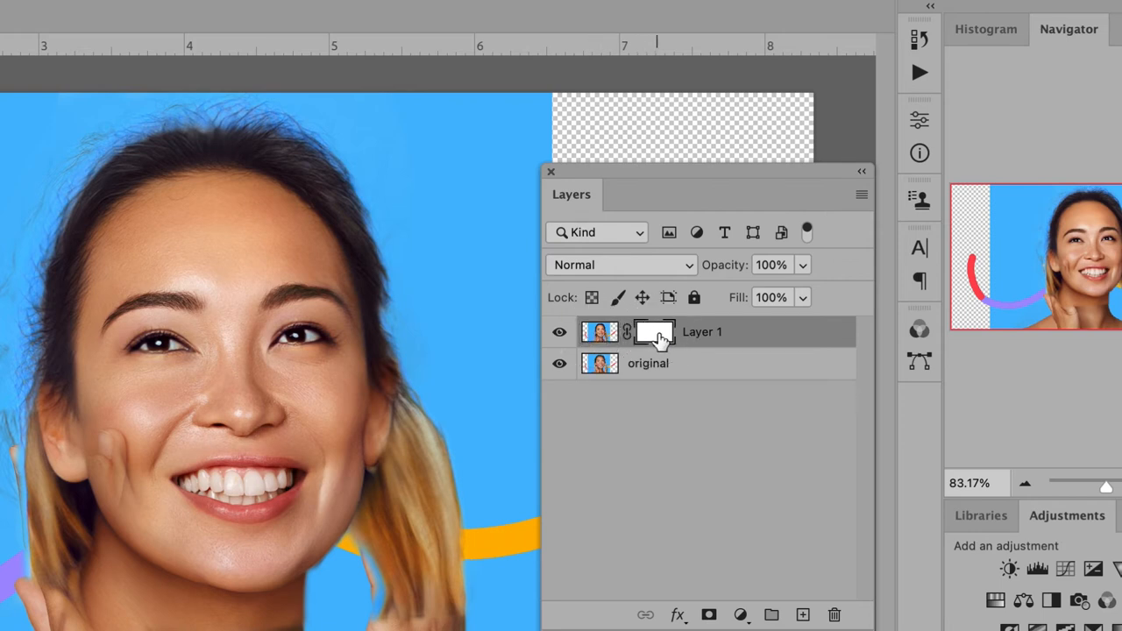
pyautogui.moveTo(653, 332)
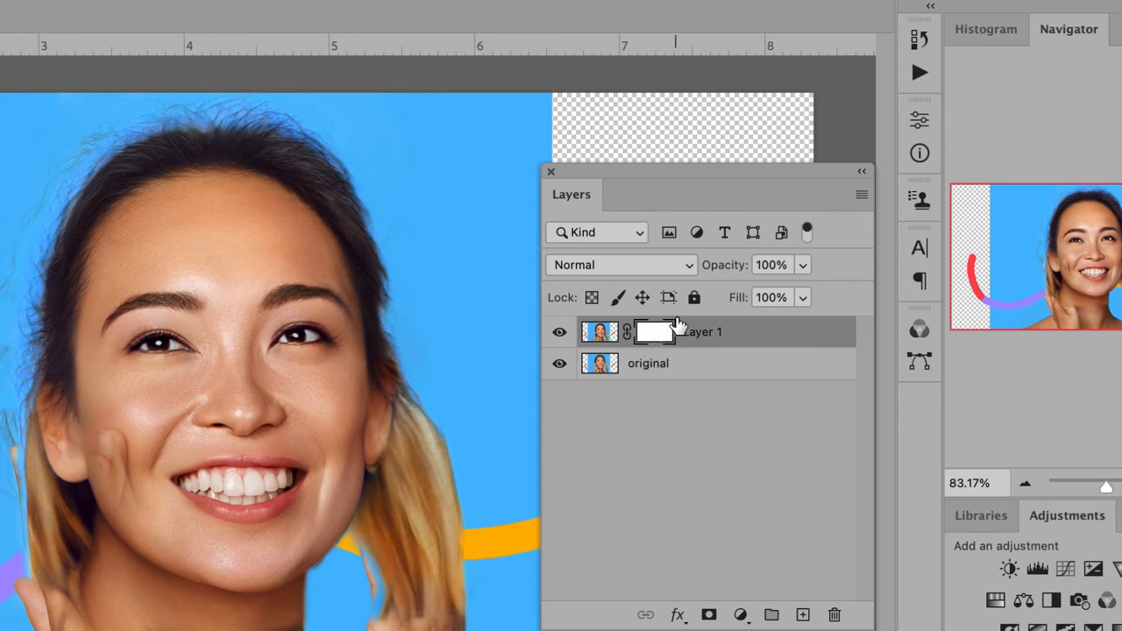
pyautogui.moveTo(666, 346)
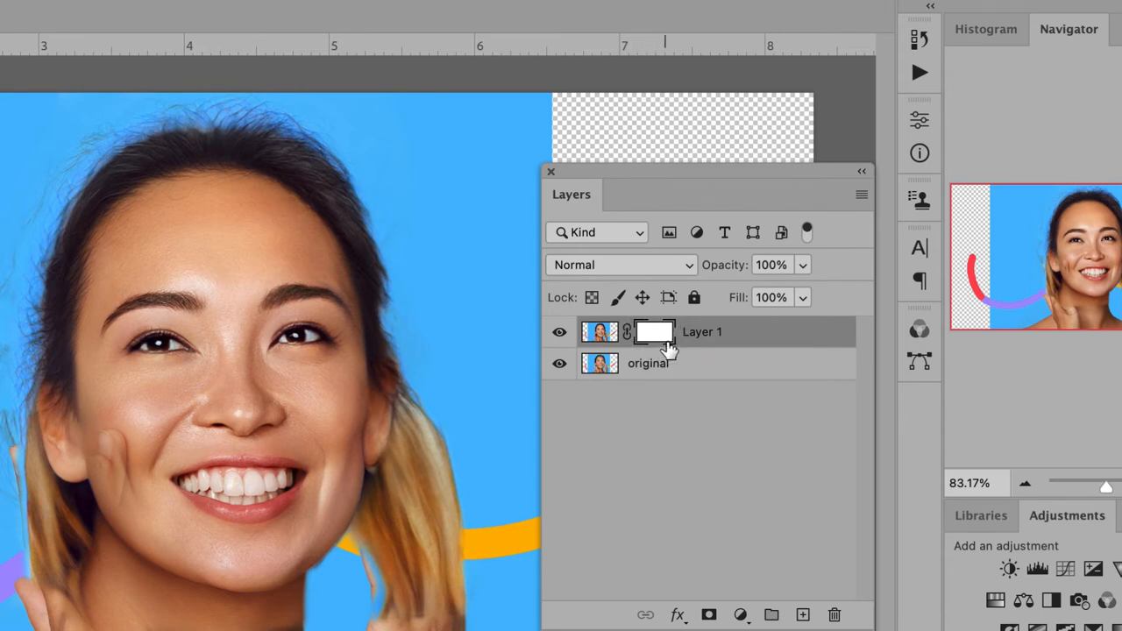
pyautogui.moveTo(658, 399)
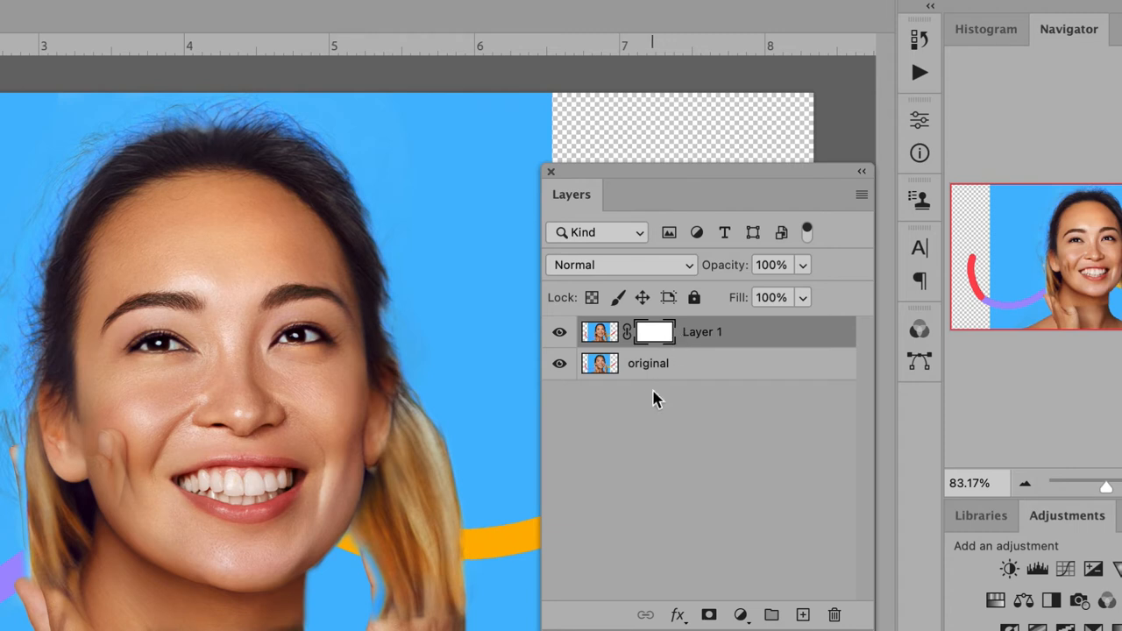
pyautogui.moveTo(654, 333)
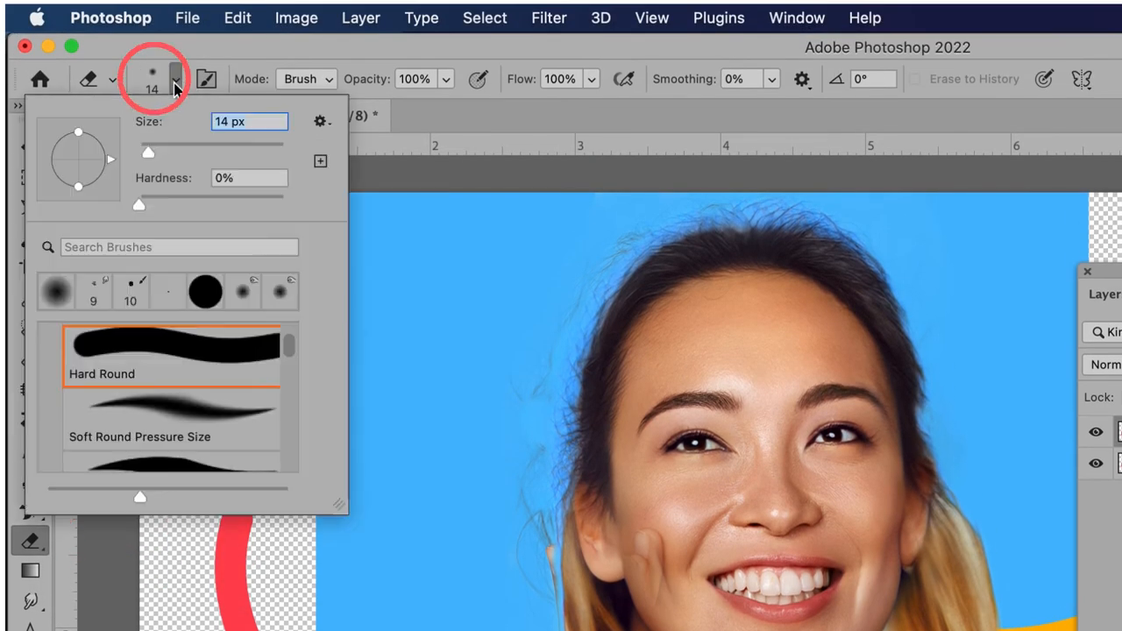
# - Adjust the size of the soft 0%-hardness eraser brush
pyautogui.moveTo(148, 151); pyautogui.dragTo(155, 151)
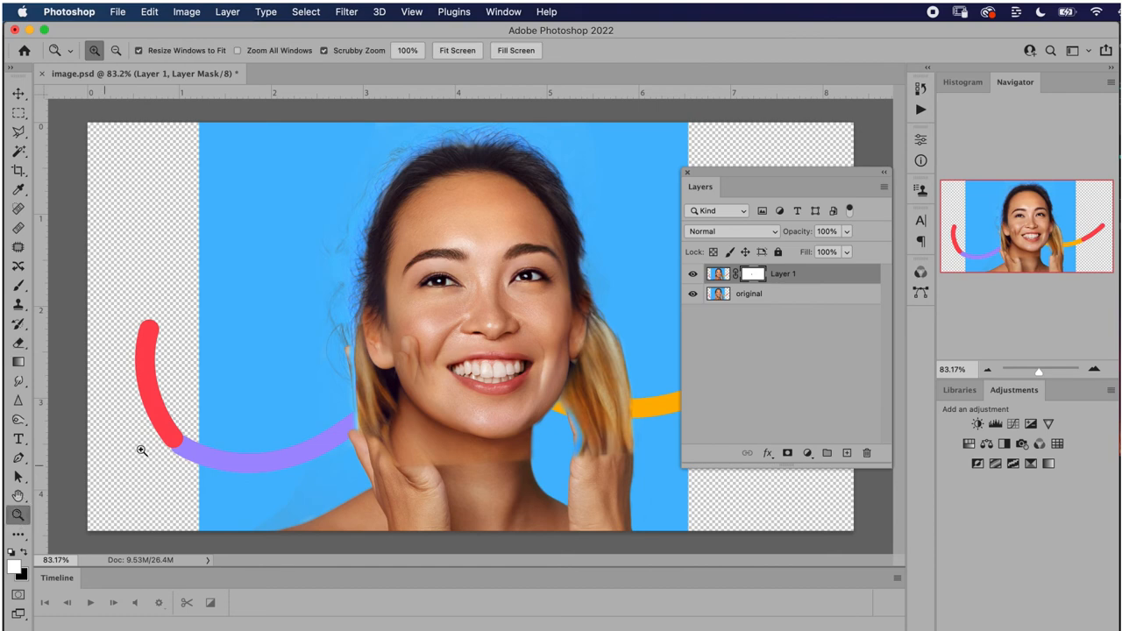
pyautogui.moveTo(403, 374)
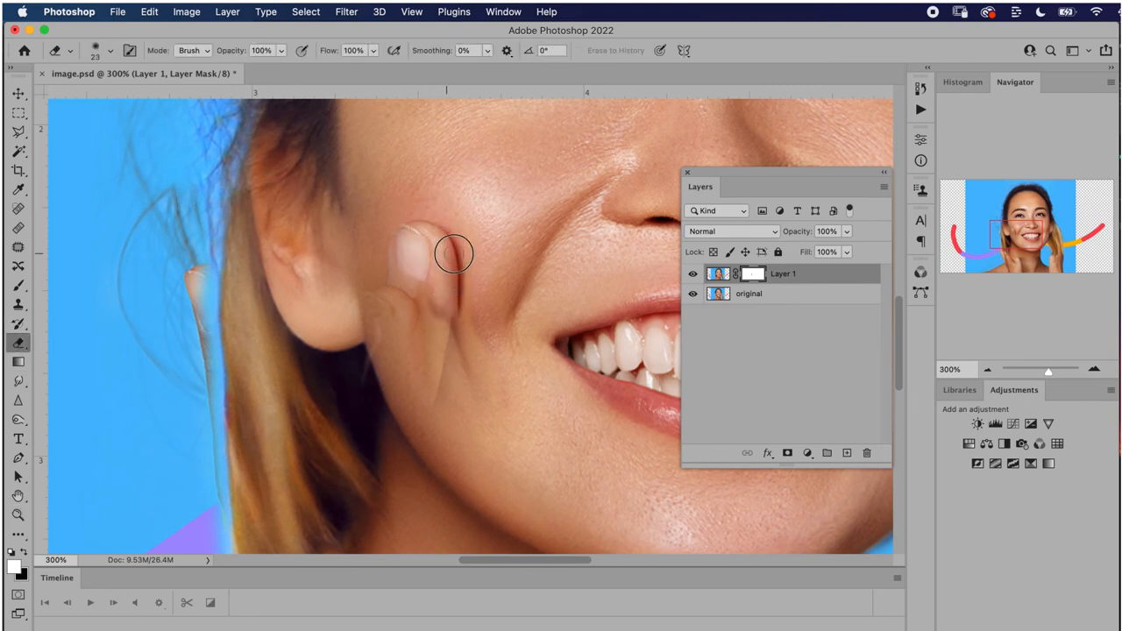
# - Erase Layer 1's mask over the finger on the cheek and the hand on the left
pyautogui.moveTo(454, 254); pyautogui.dragTo(397, 313)
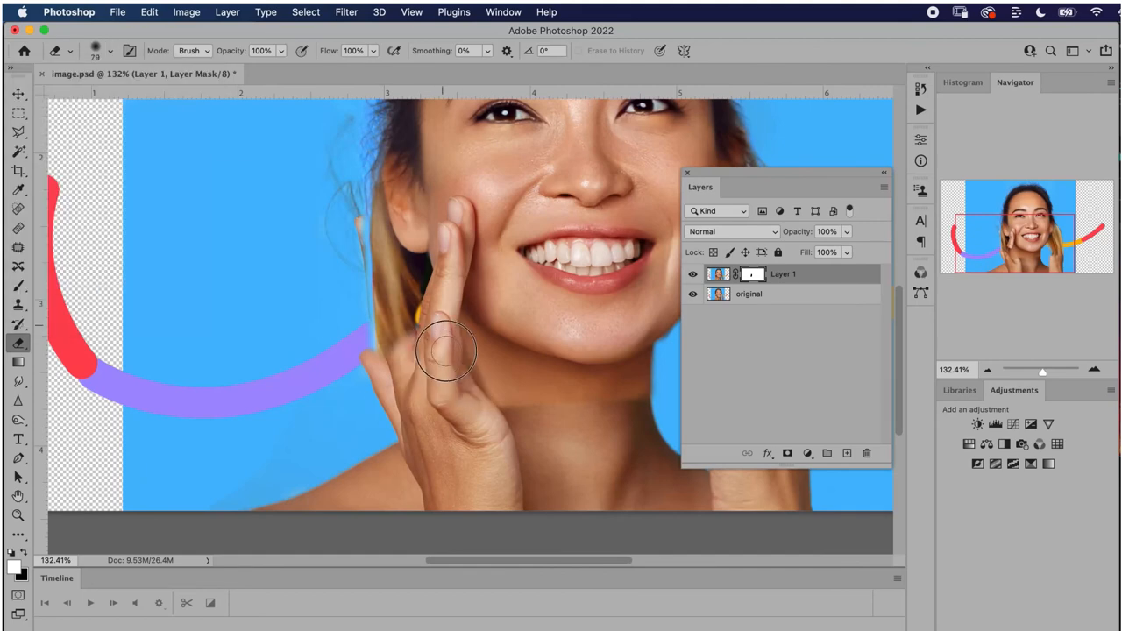
pyautogui.click(109, 50)
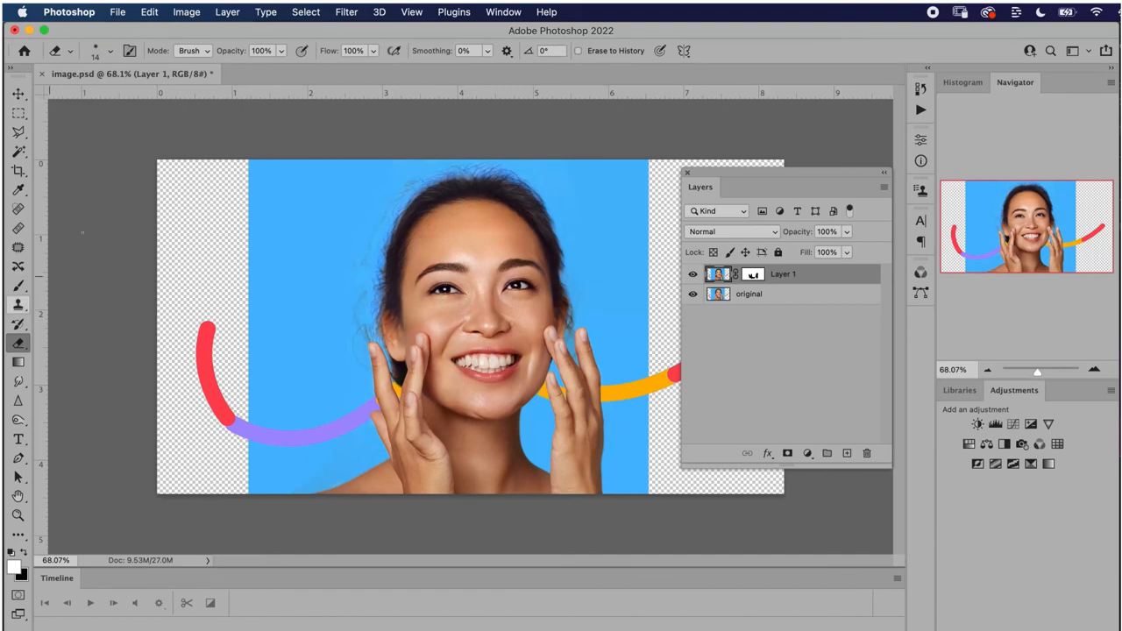
# - Zoom to 300% on the mouth and chin, then return to the Eraser
pyautogui.click(109, 50)
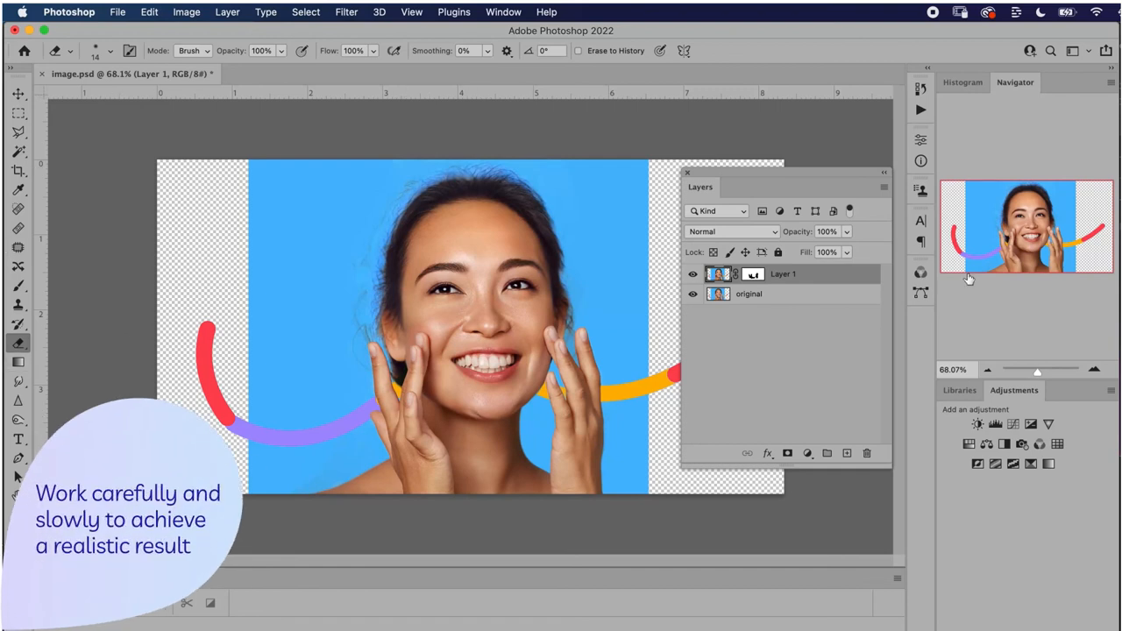
pyautogui.click(752, 273)
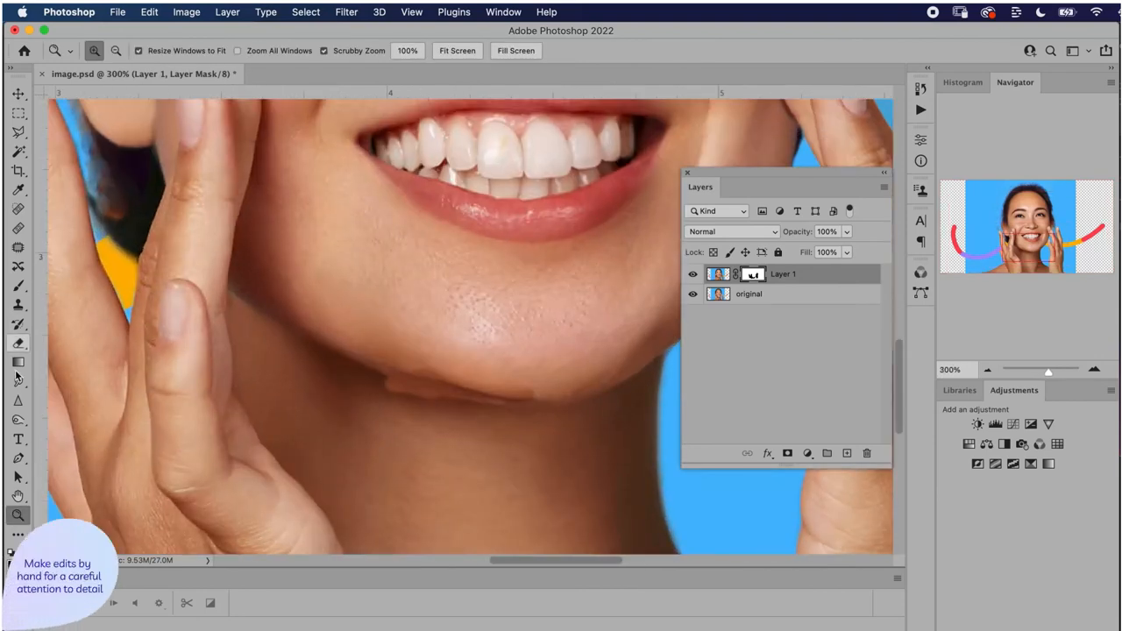
pyautogui.click(18, 342)
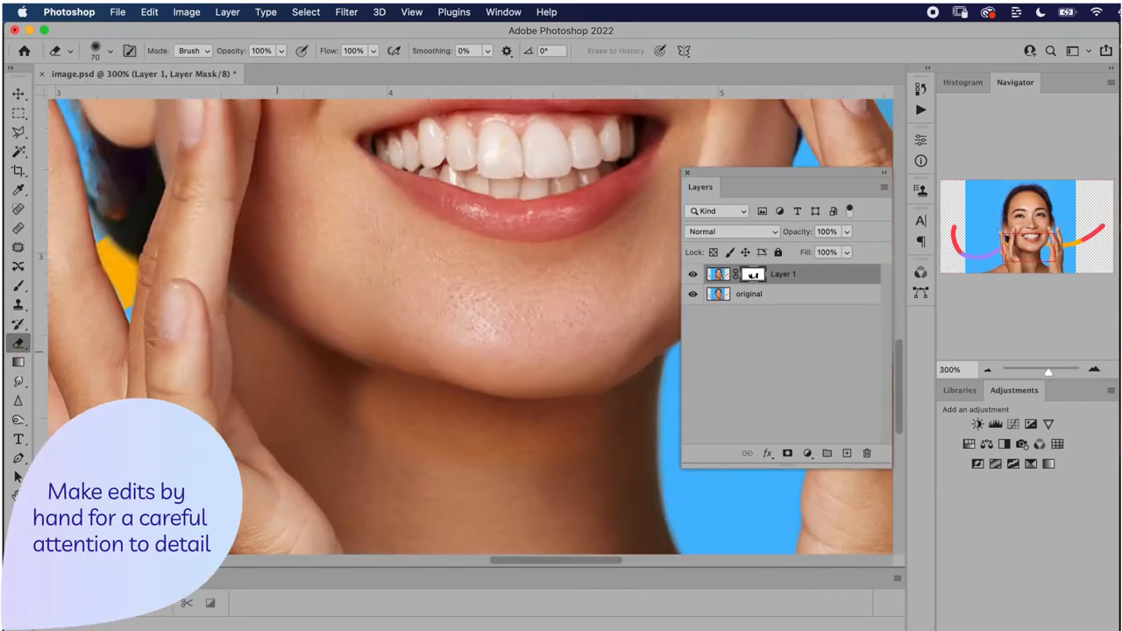